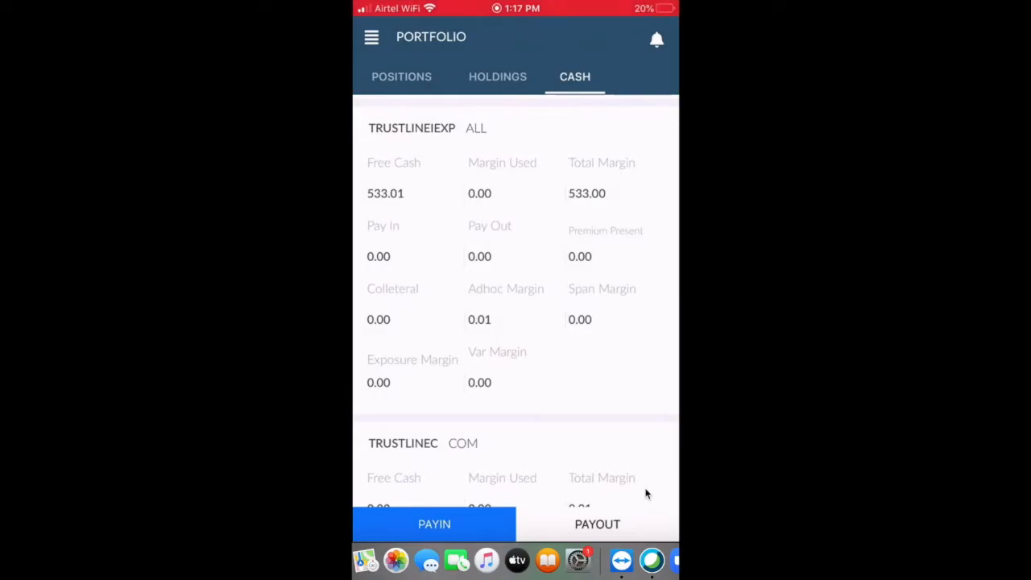
# Reach the Equity add-funds form from the portfolio cash view and choose UPI as payment mode.
pyautogui.click(371, 37)
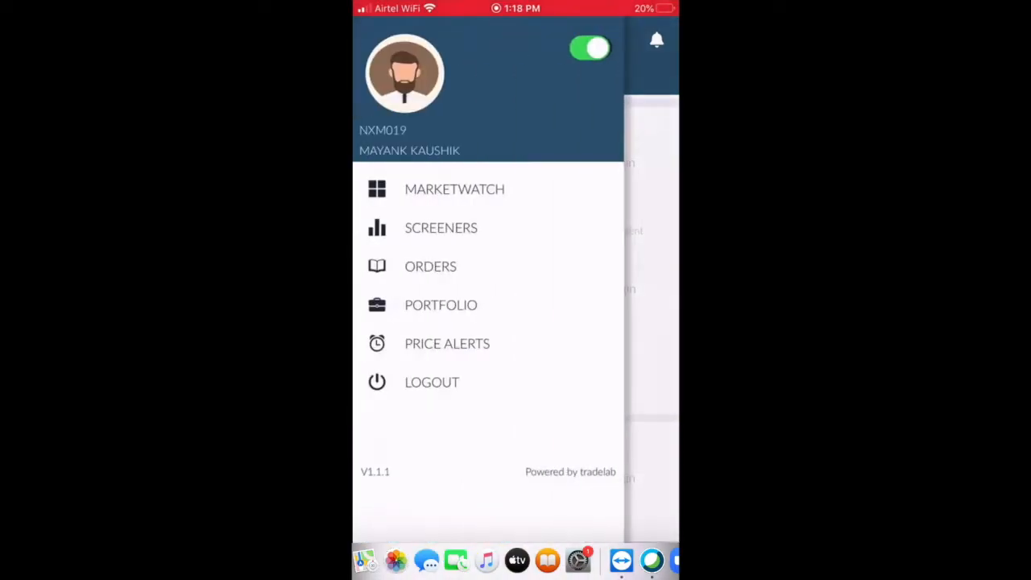
pyautogui.click(442, 305)
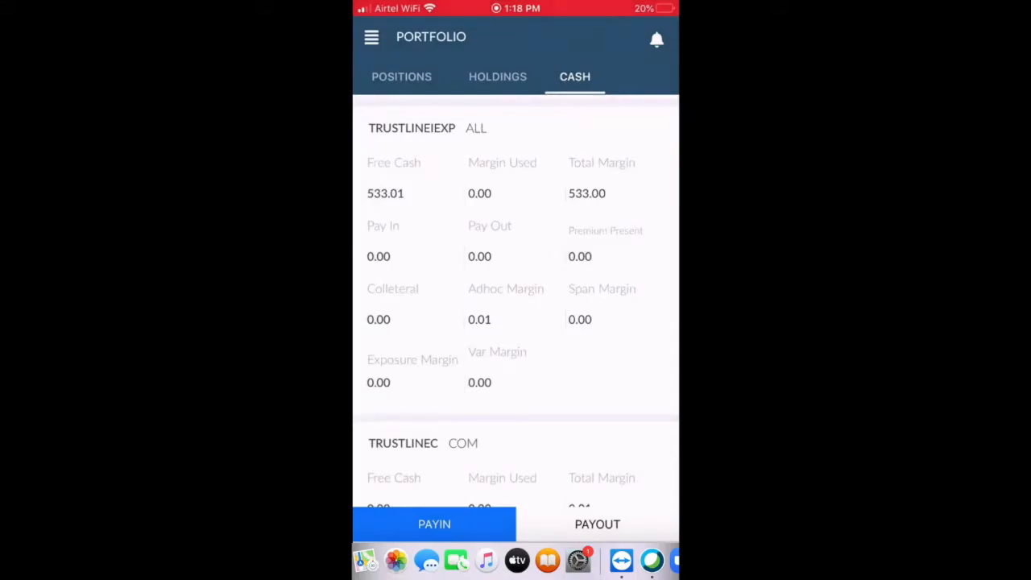
pyautogui.click(435, 523)
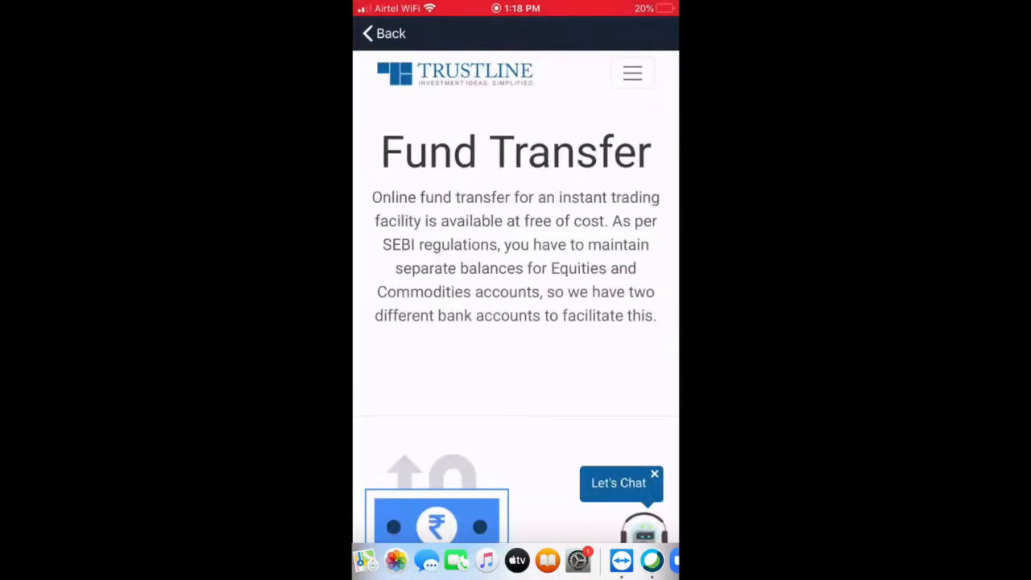
pyautogui.scroll(-3)
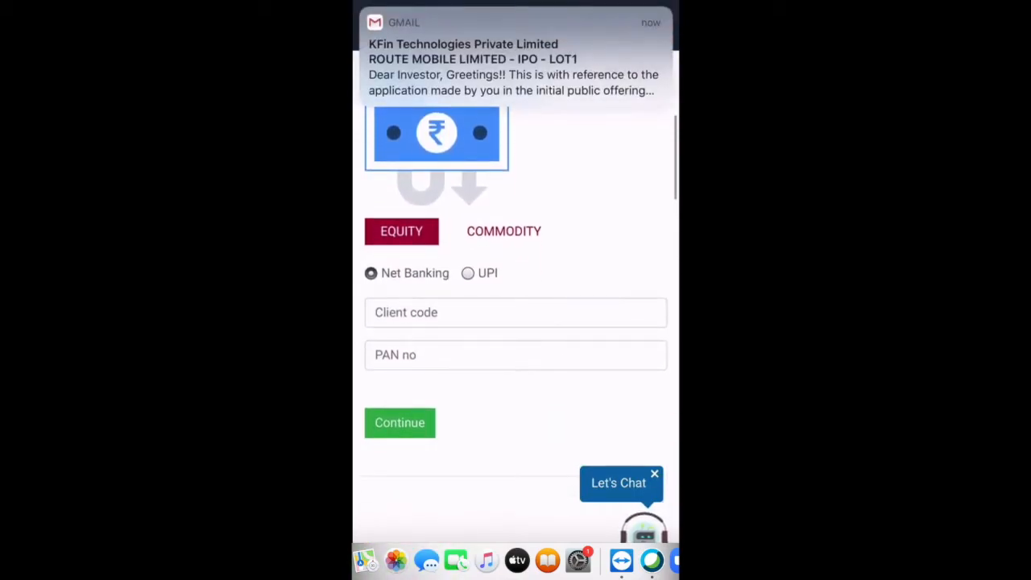
pyautogui.click(467, 273)
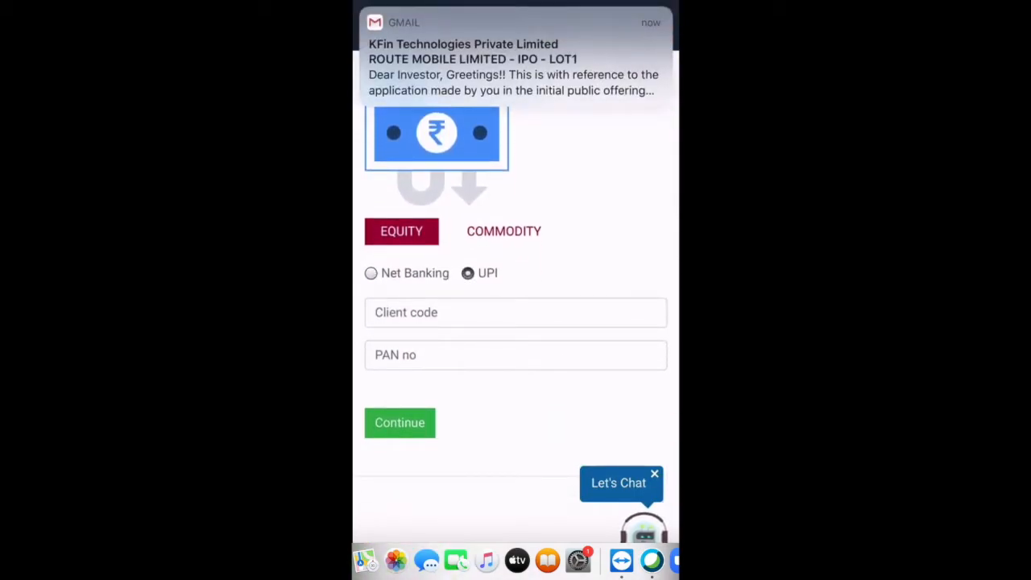
# Enter the client code (accepting the suggestion) and the PAN number, then dismiss the keyboard.
pyautogui.click(516, 313)
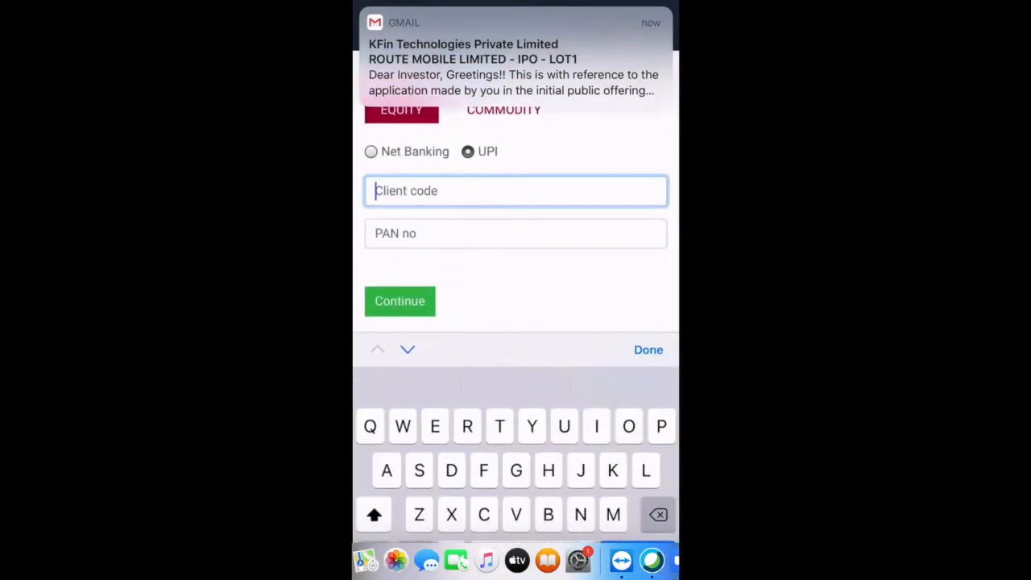
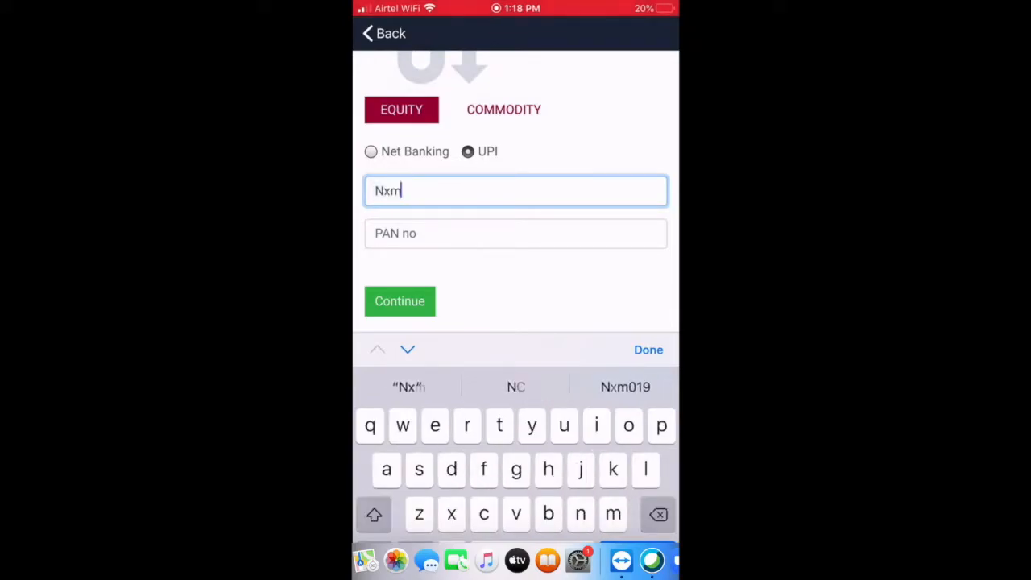
pyautogui.click(625, 386)
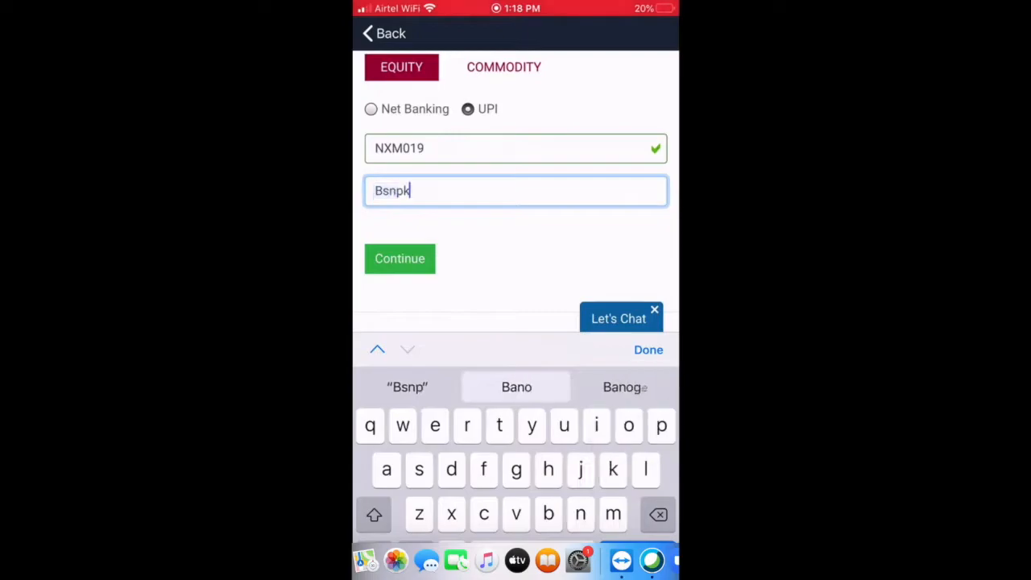
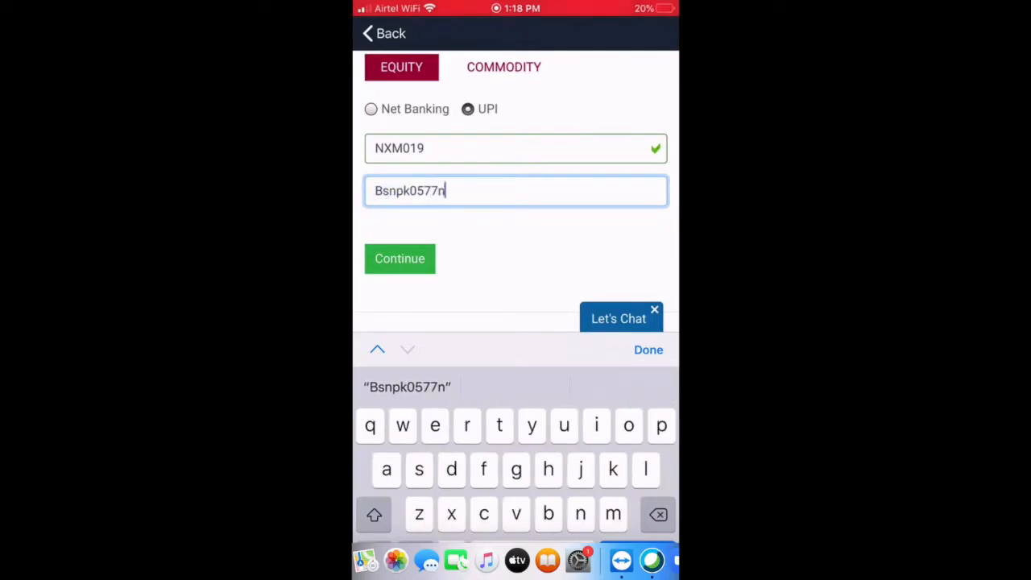
pyautogui.click(647, 348)
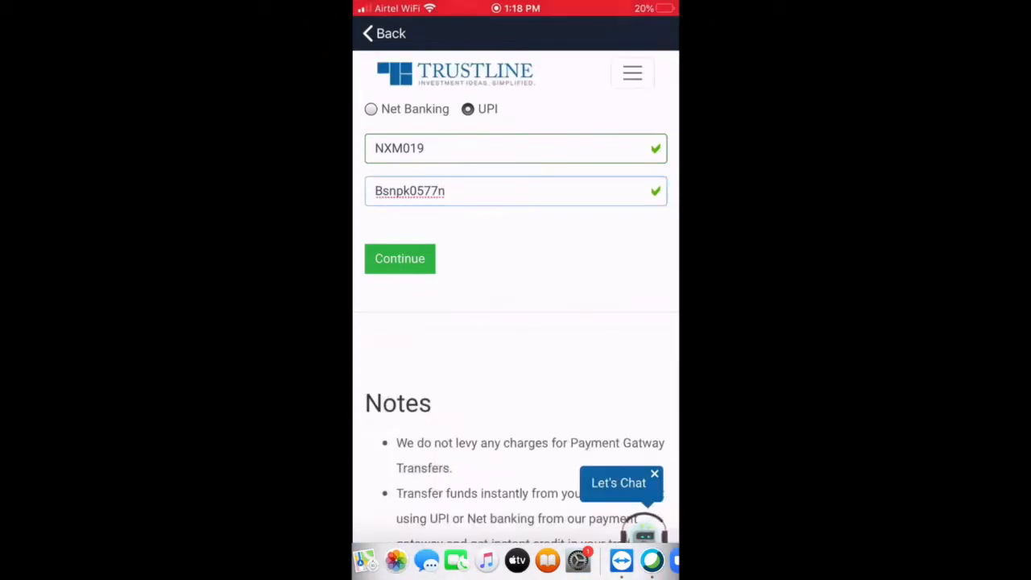
# Continue with the client details, pick HDFC BANK, set amount 500 and proceed to pay.
pyautogui.click(400, 258)
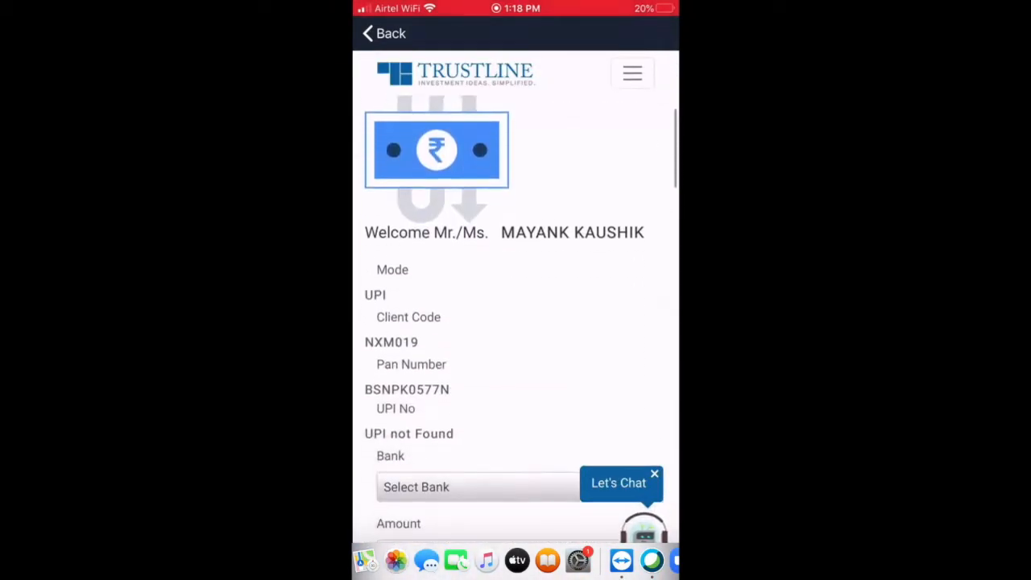
pyautogui.click(480, 487)
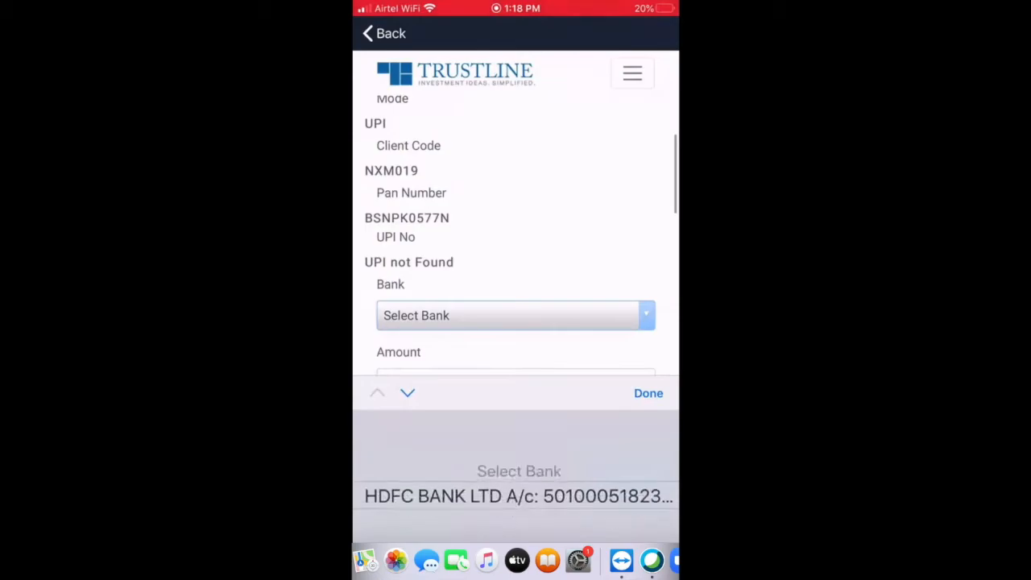
pyautogui.click(519, 496)
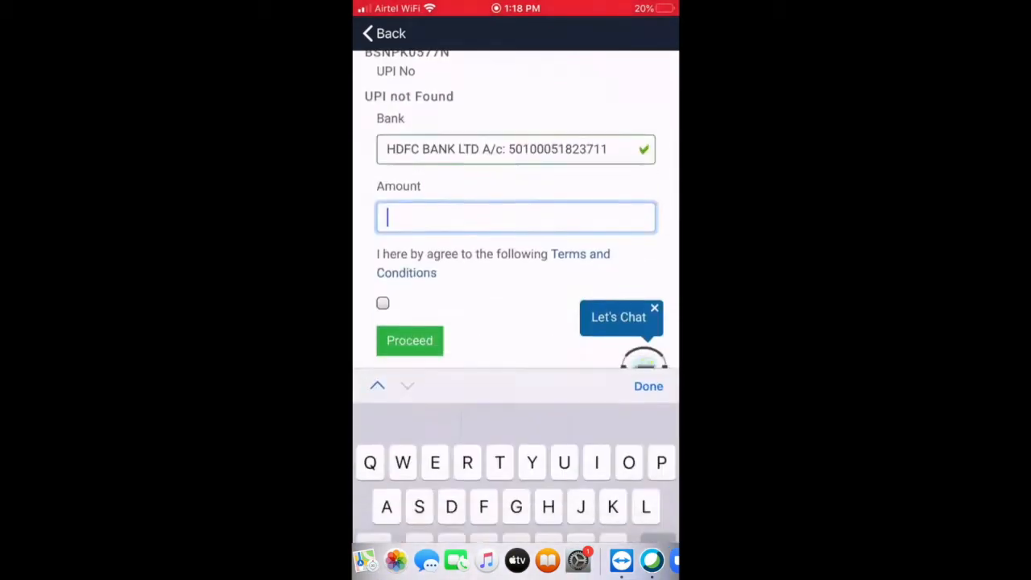
pyautogui.write('500')
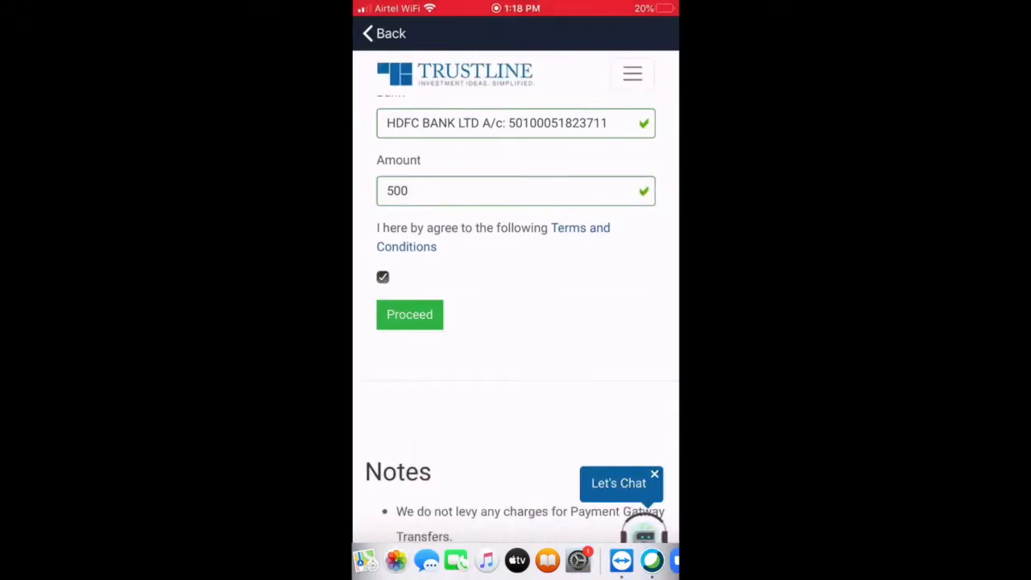
pyautogui.click(409, 314)
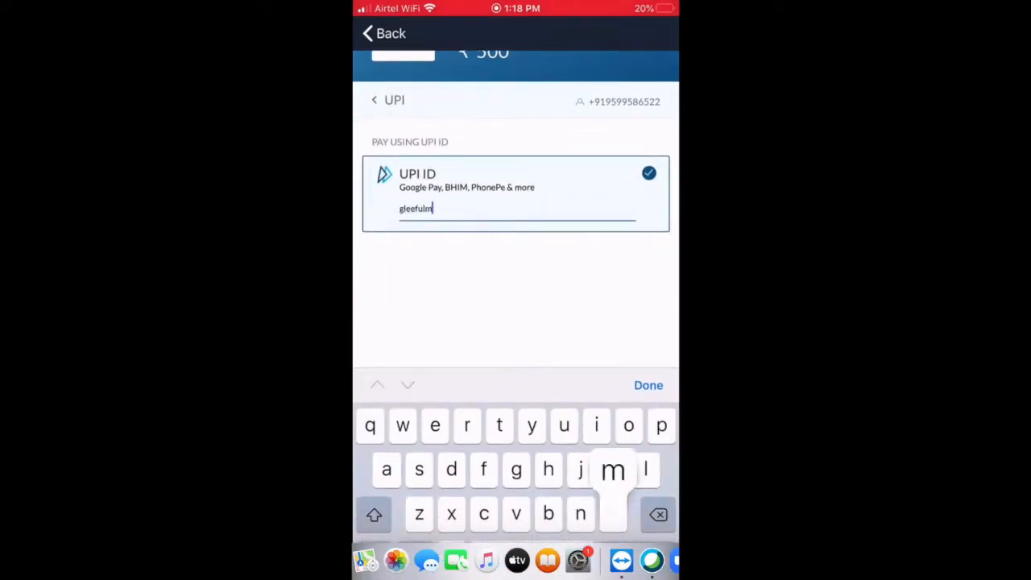
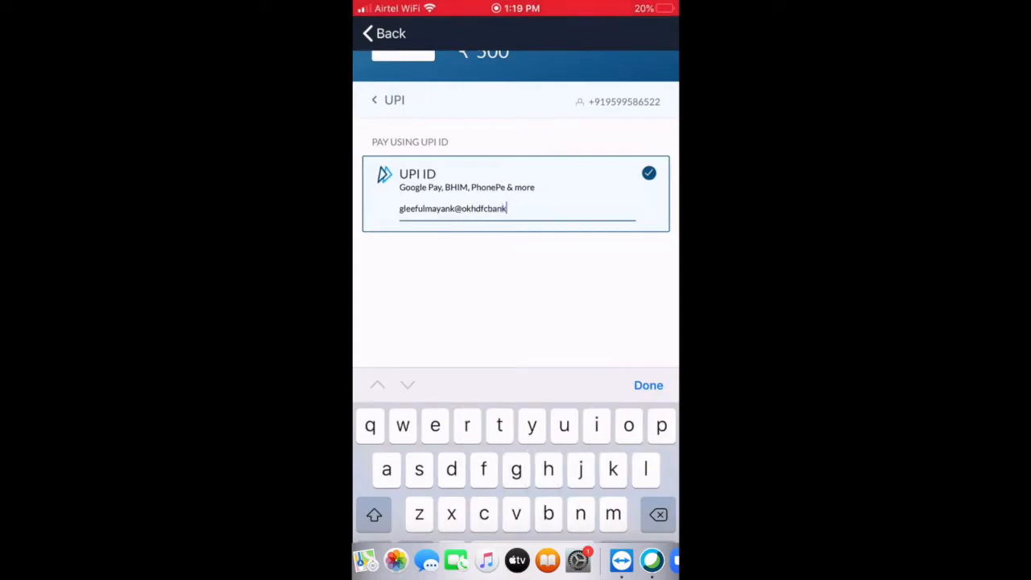
# Enter the UPI handle ending in '@…dfcbank' and send the ₹500 collect request.
pyautogui.click(648, 385)
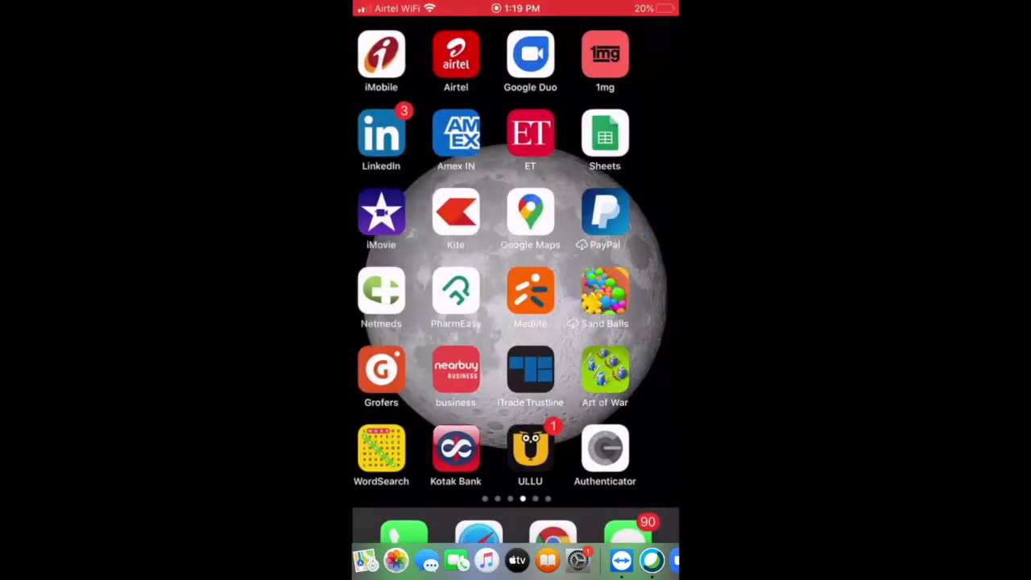
# Swipe through the home screen pages to reach the Google Pay icon.
pyautogui.hscroll(-3)
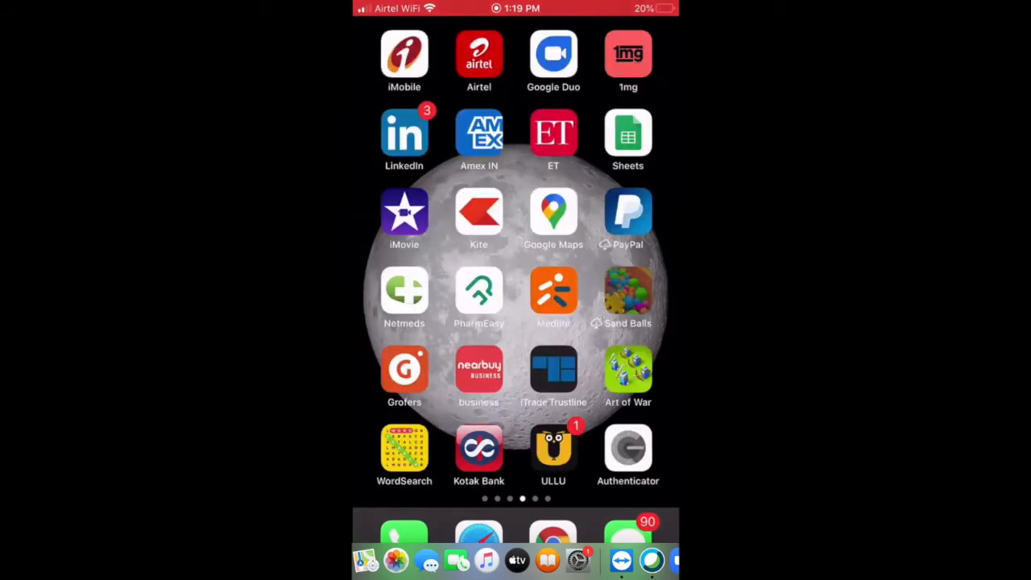
pyautogui.hscroll(-3)
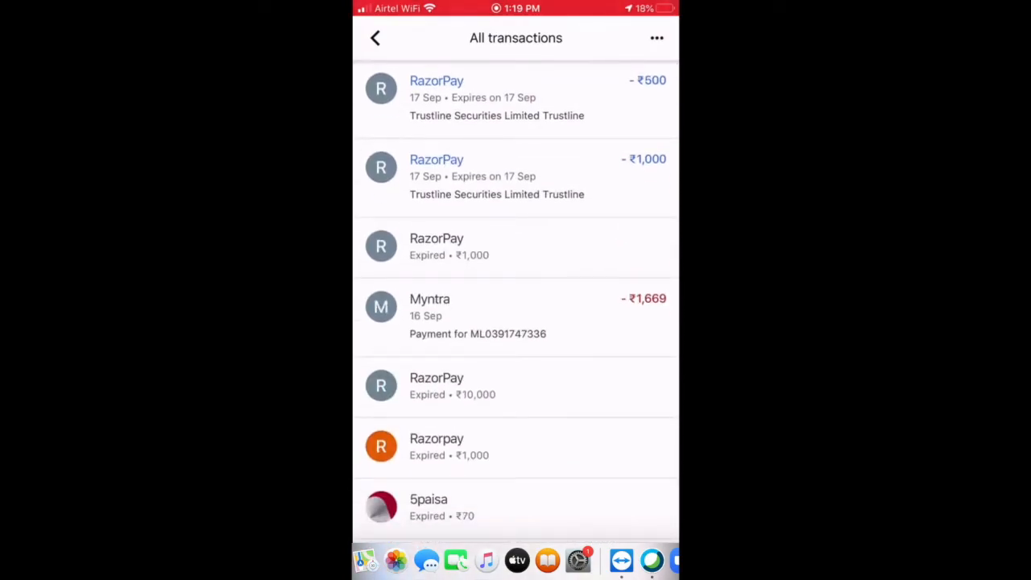
# Approve the pending ₹500 RazorPay request for Trustline Securities from the HDFC Bank account.
pyautogui.click(516, 97)
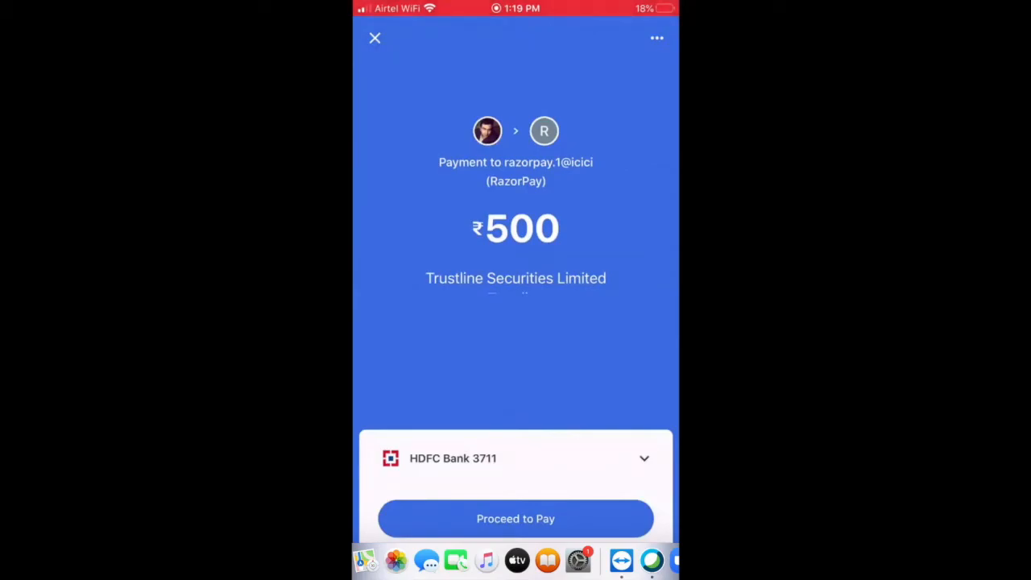
pyautogui.click(516, 519)
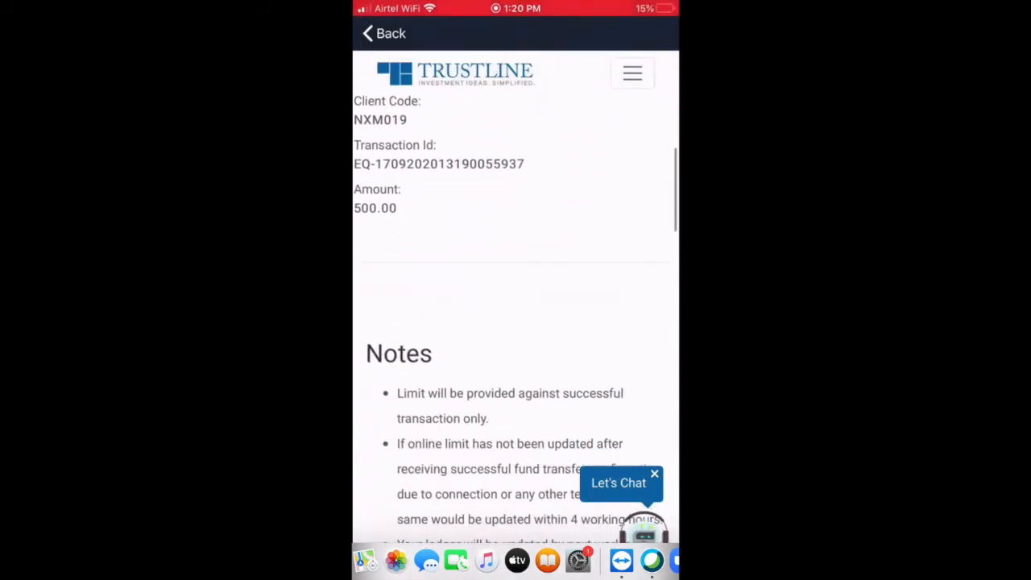
# Scroll the confirmation page to view Limit Updated and the ₹500 transaction details.
pyautogui.scroll(-3)
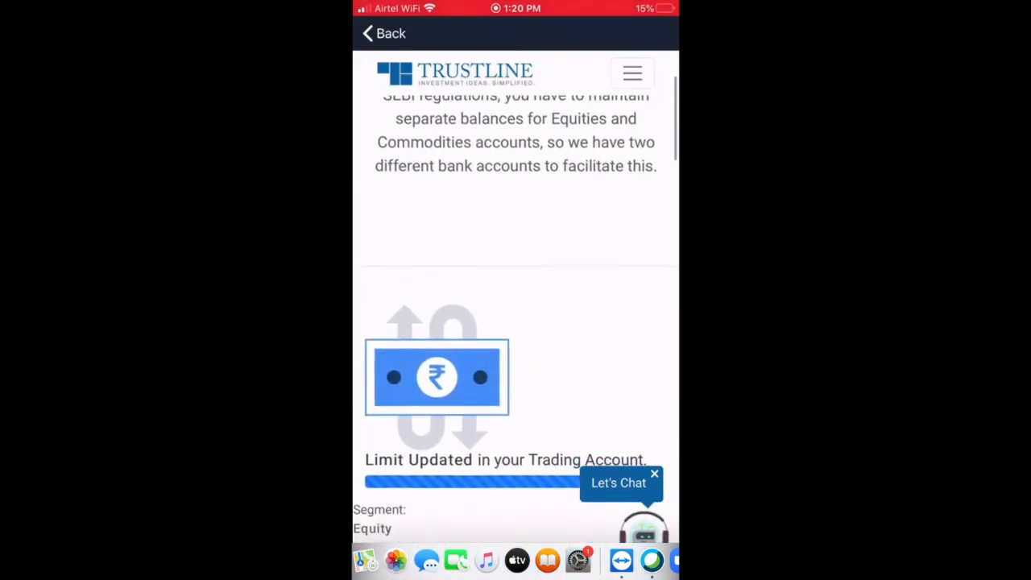